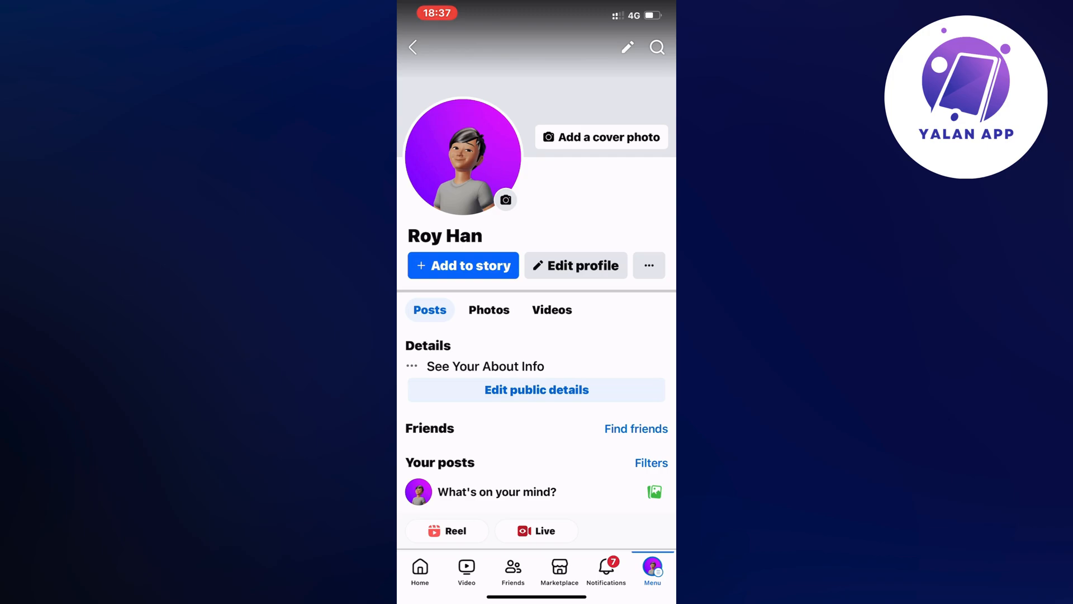
Expand the Help & Support section in the Facebook menu to reveal Report a problem
click(650, 570)
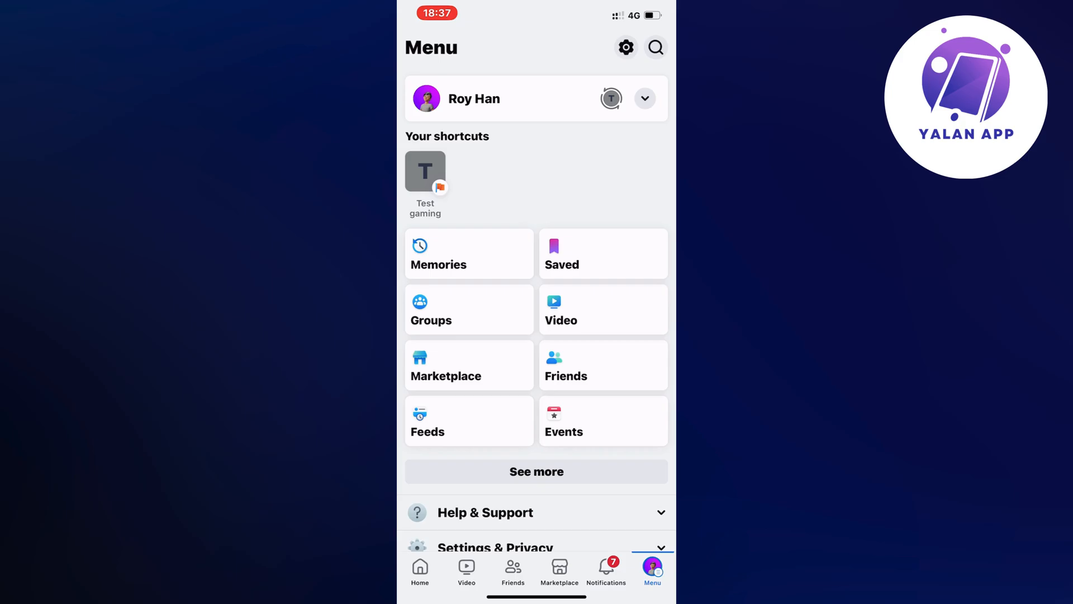
scroll(down, 3)
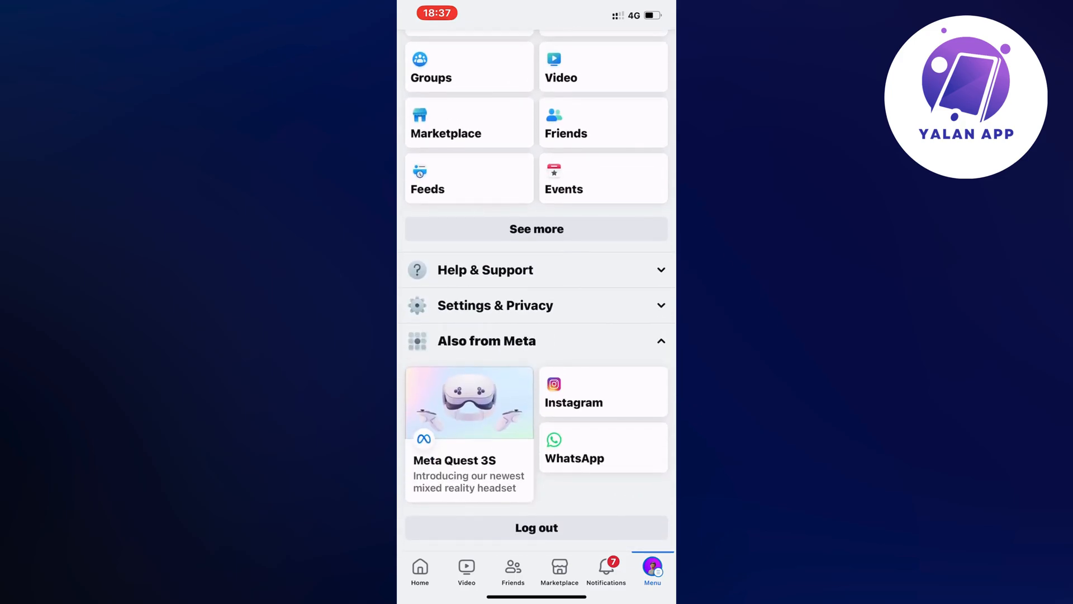
click(536, 269)
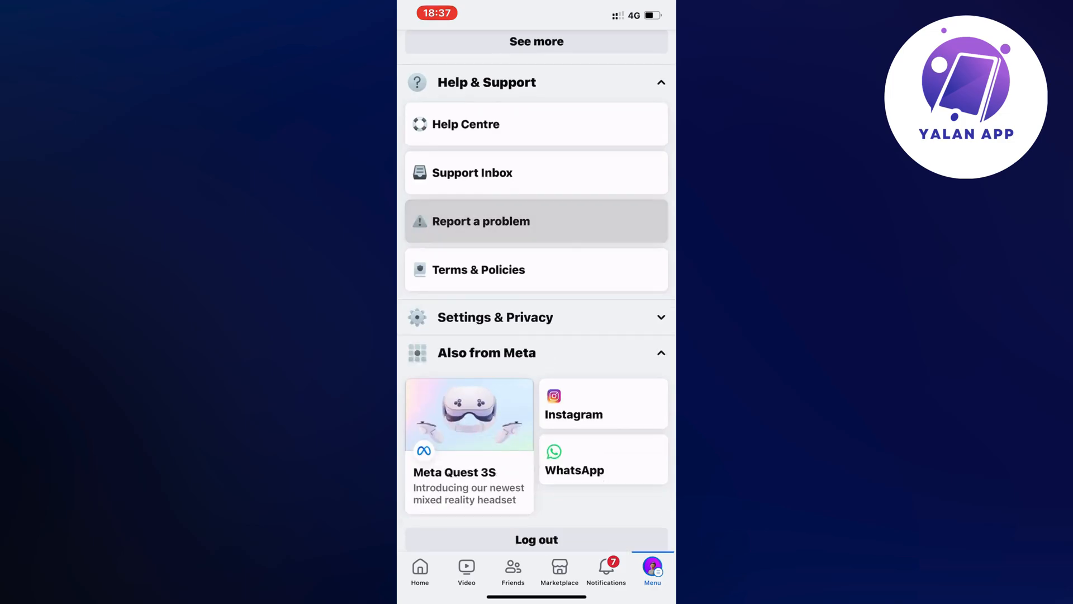
Start a technical problem report, answer the logs question, and reach the feature list
click(480, 222)
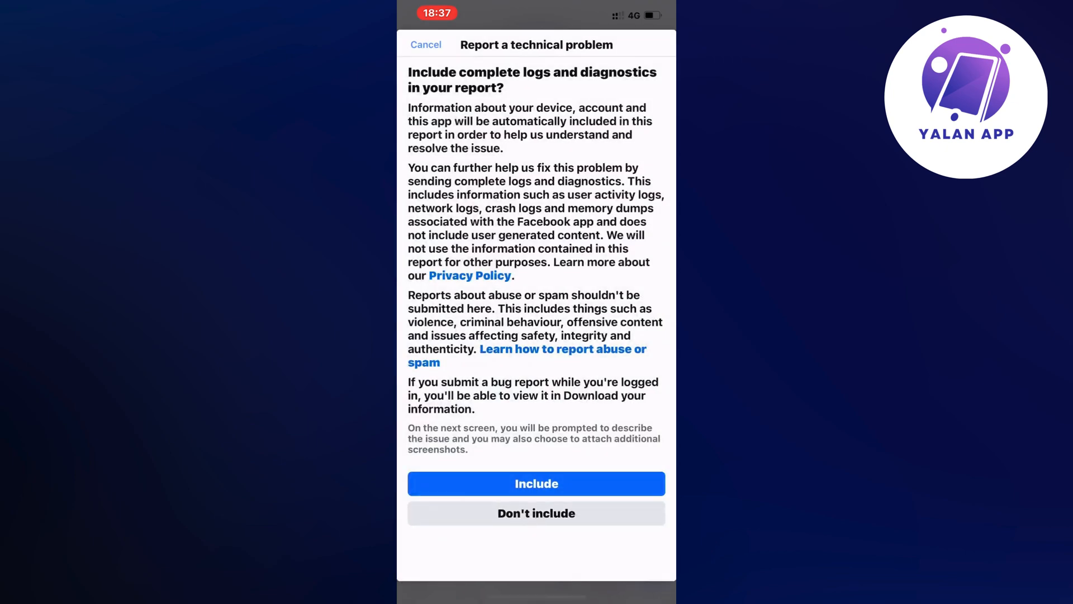
click(536, 482)
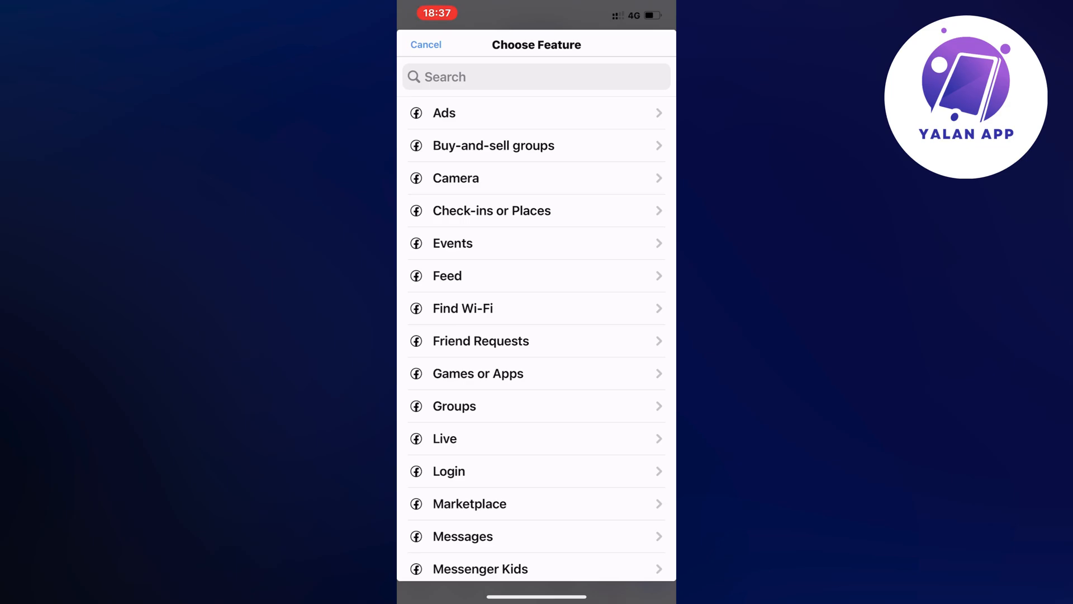
scroll(down, 3)
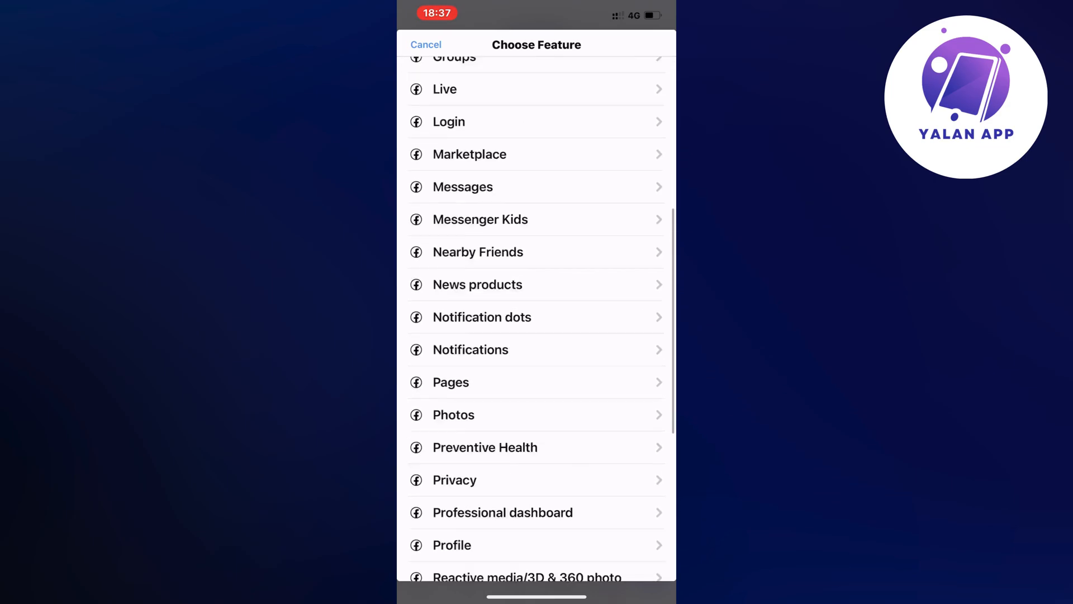
scroll(down, 3)
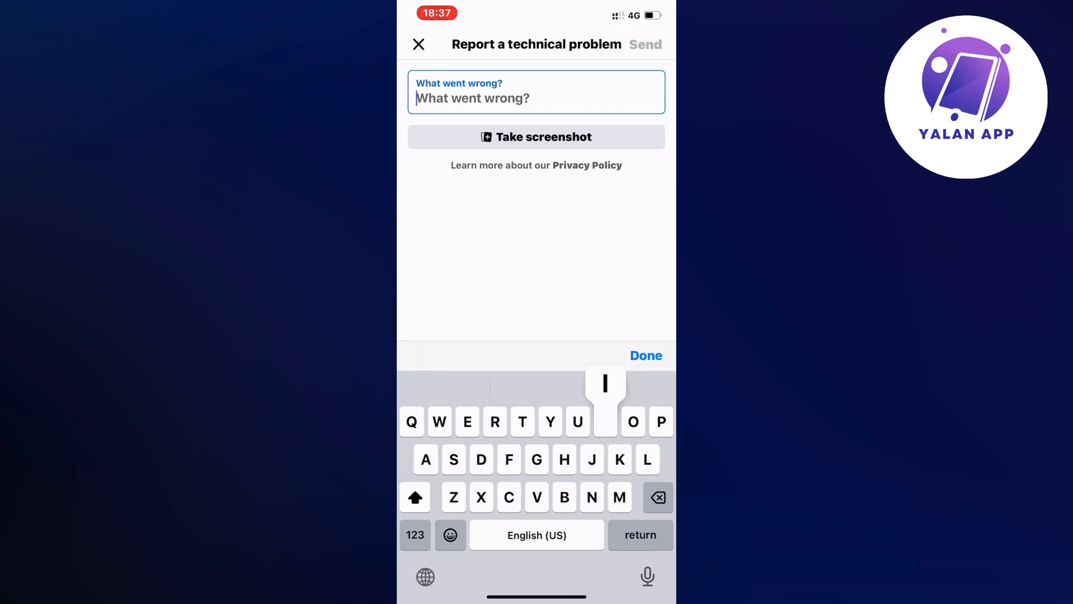
Describe the issue as "I am having issues with this error: no posts available, I need this to be fixed"
text(I am having)
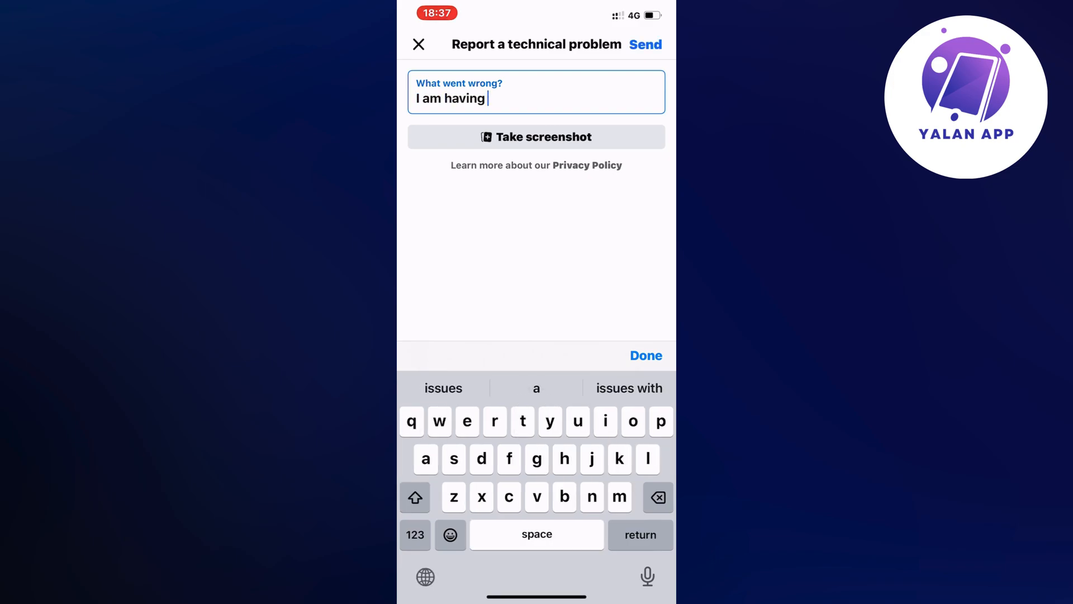
text(issues airh)
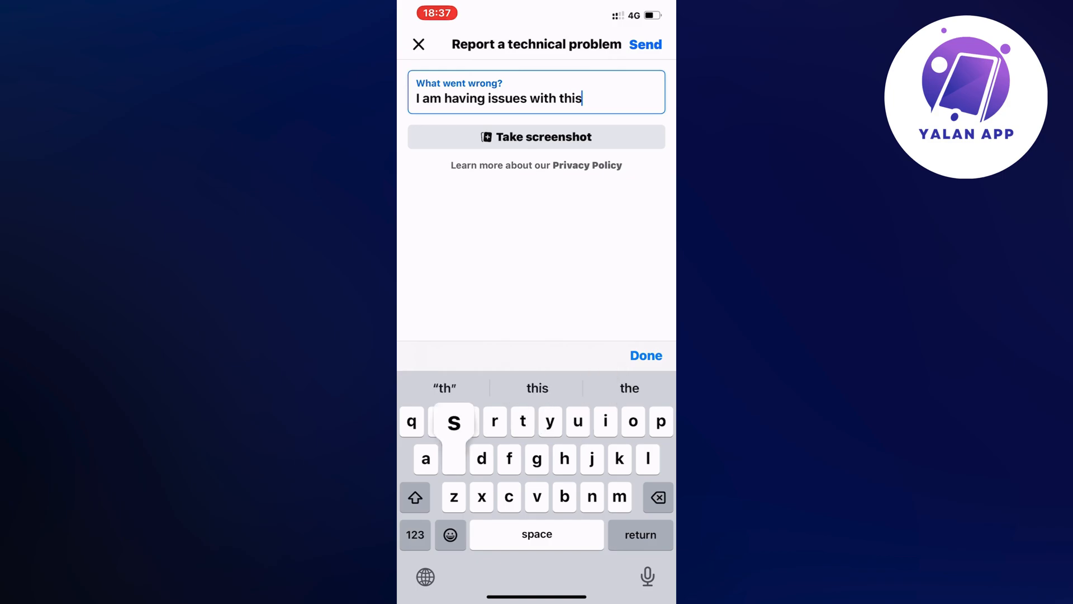
text(error)
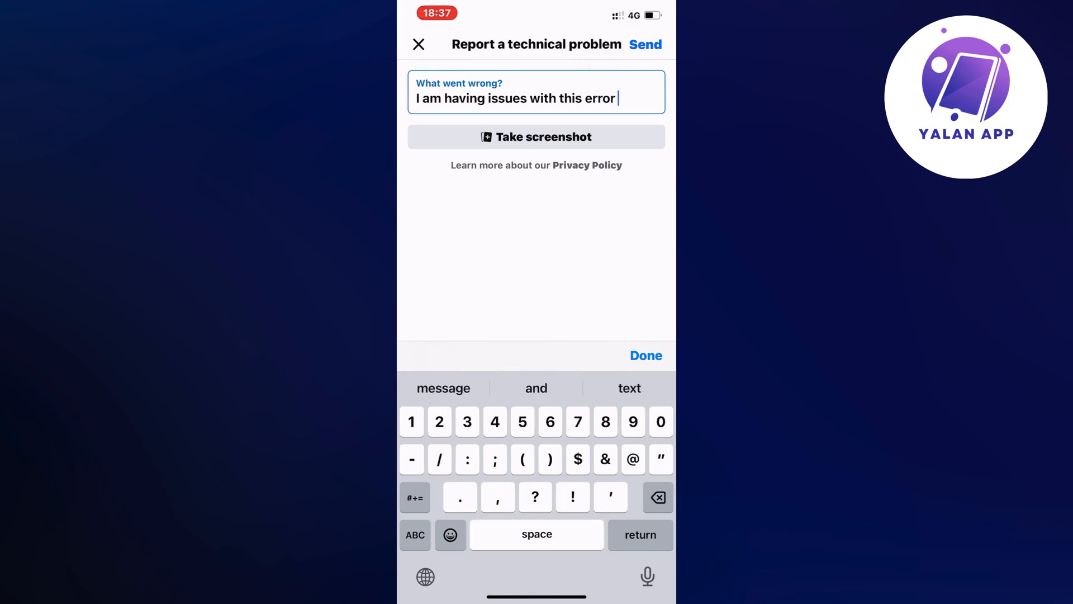
click(415, 534)
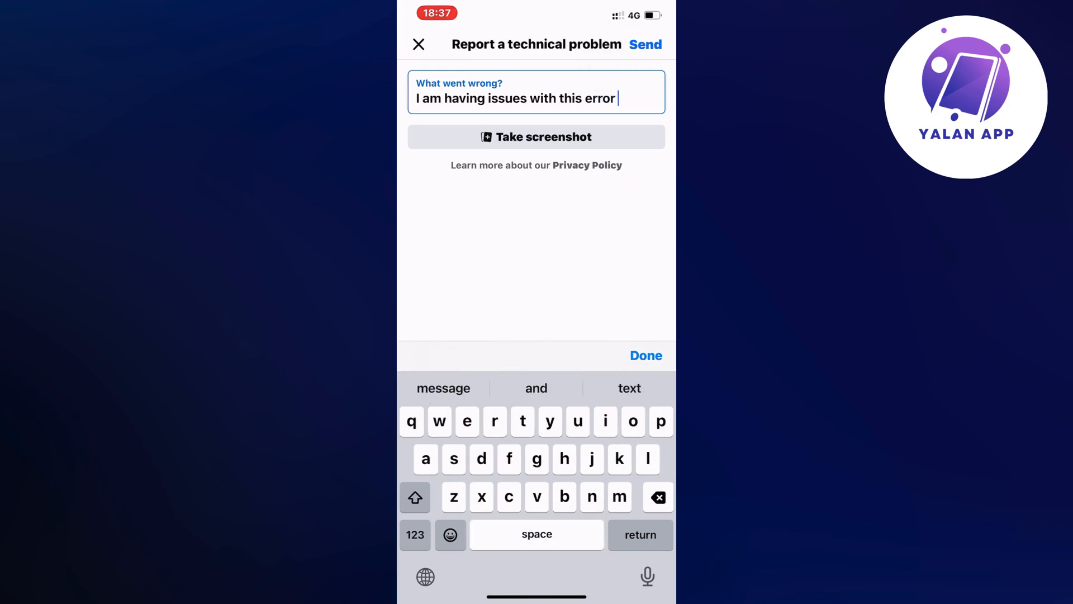
text(:)
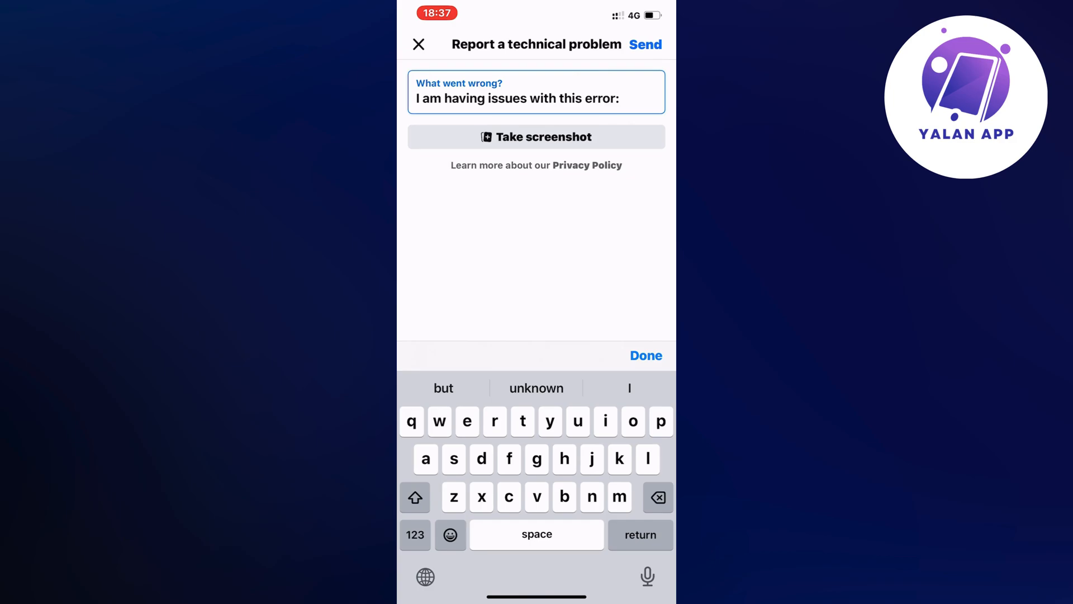
text(no posts ac)
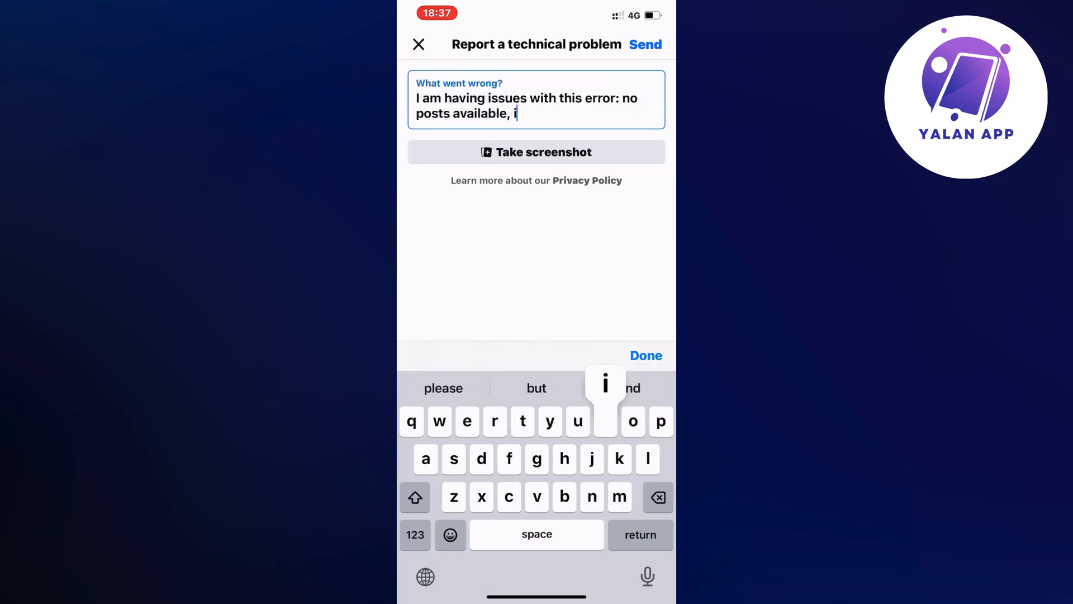
text(need this to)
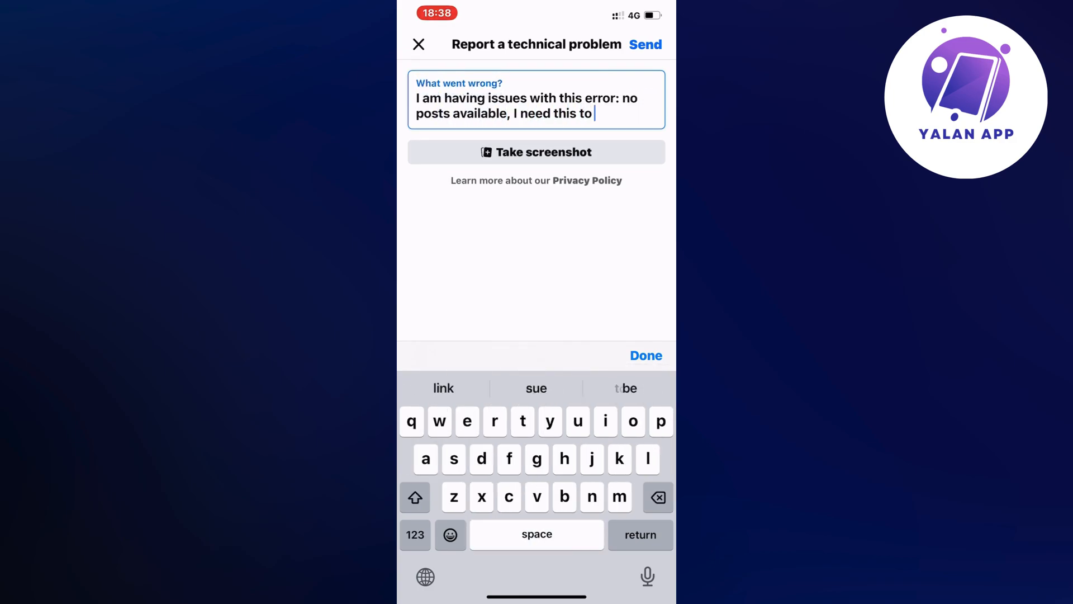
text(be fixe)
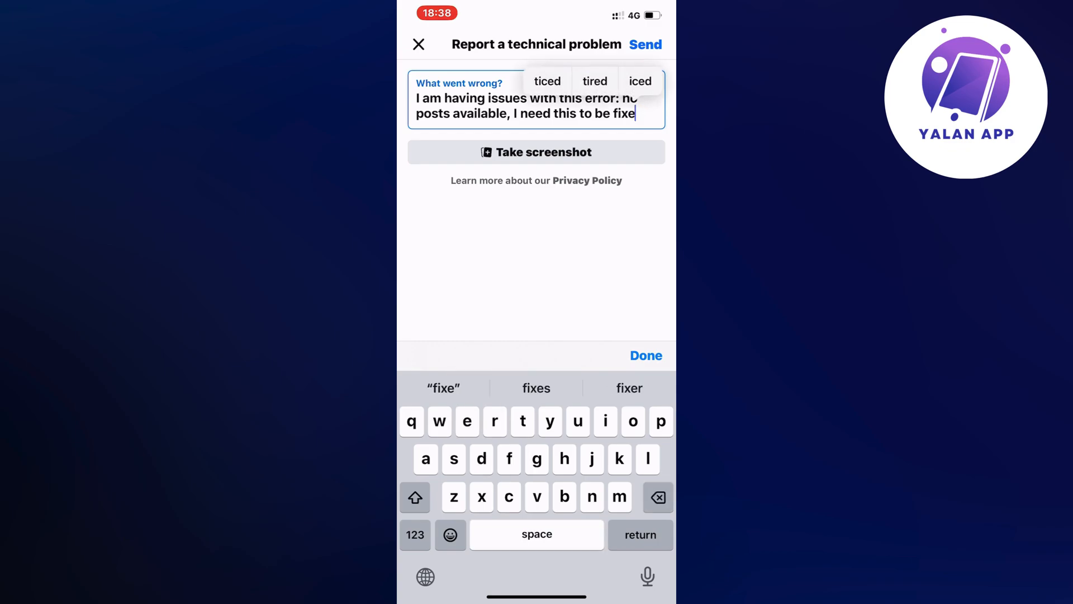
click(644, 355)
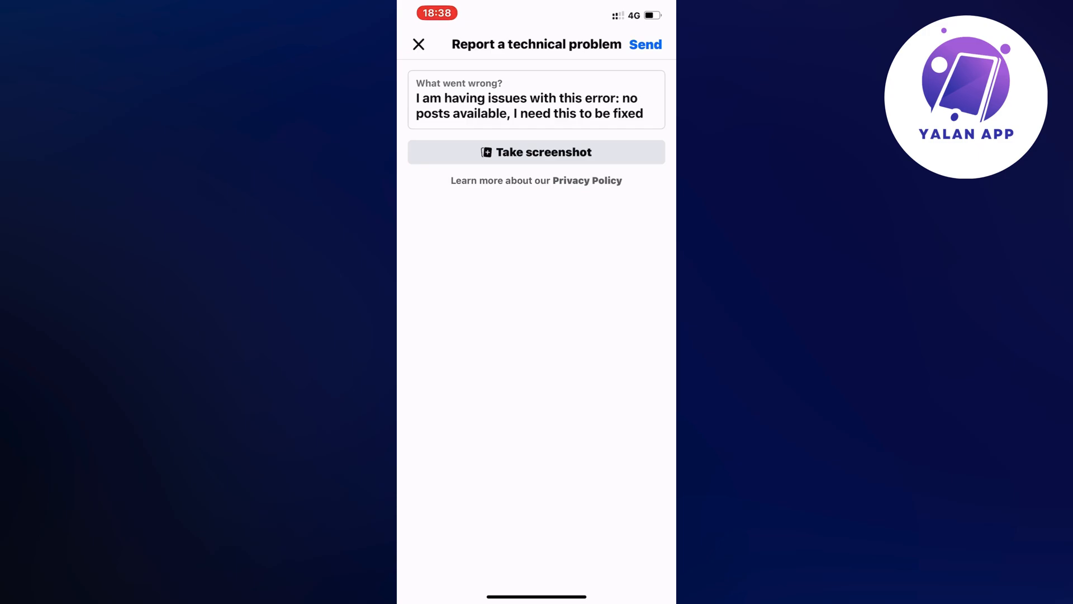
Send the technical problem report to Facebook
click(644, 43)
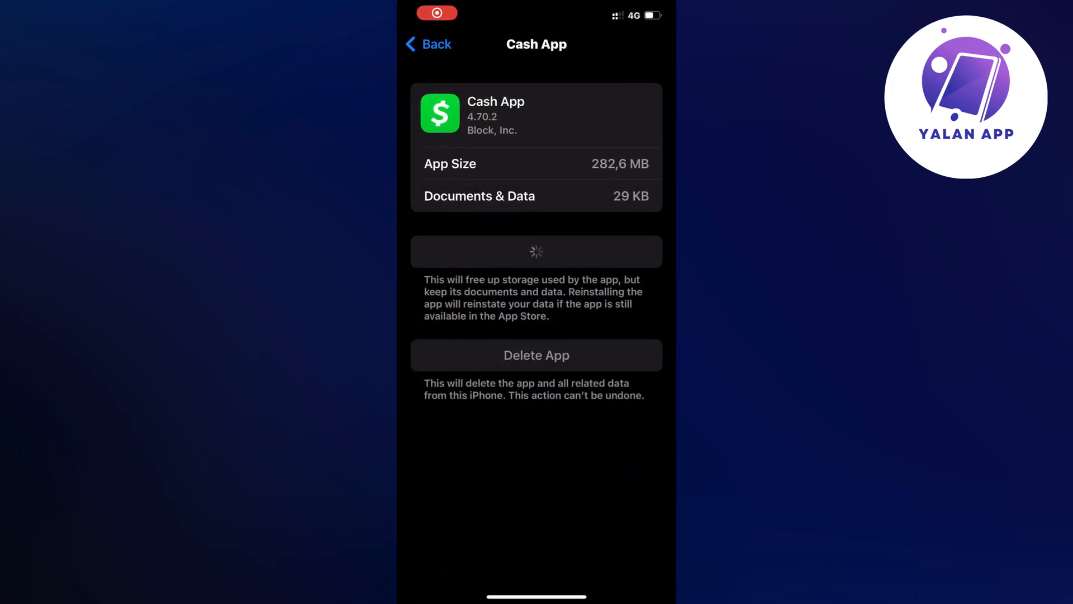
Offload Facebook from iPhone Storage, keeping its documents and data
click(428, 44)
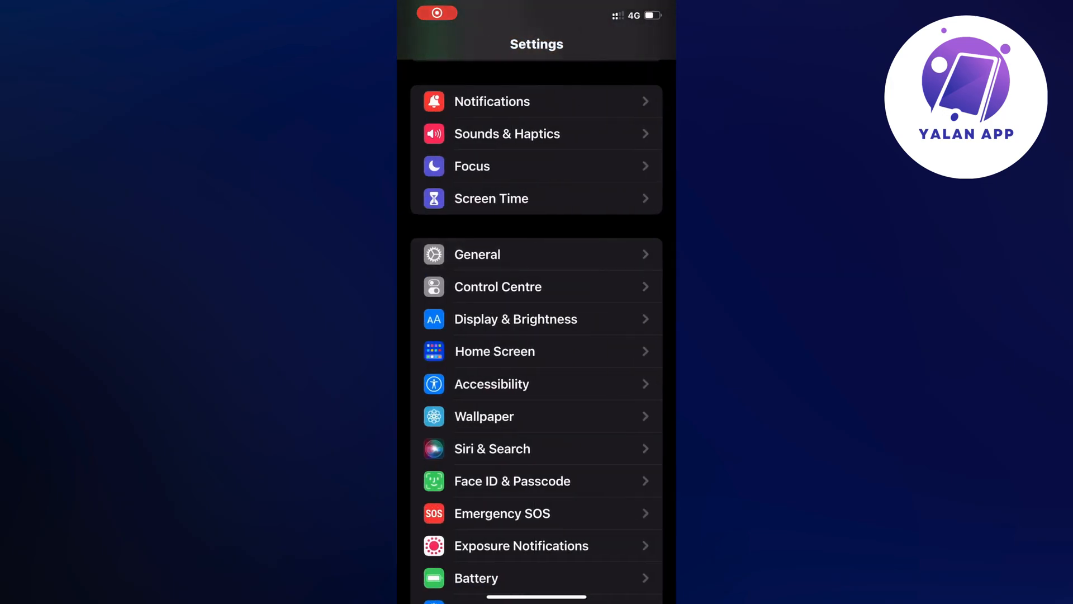
scroll(down, 3)
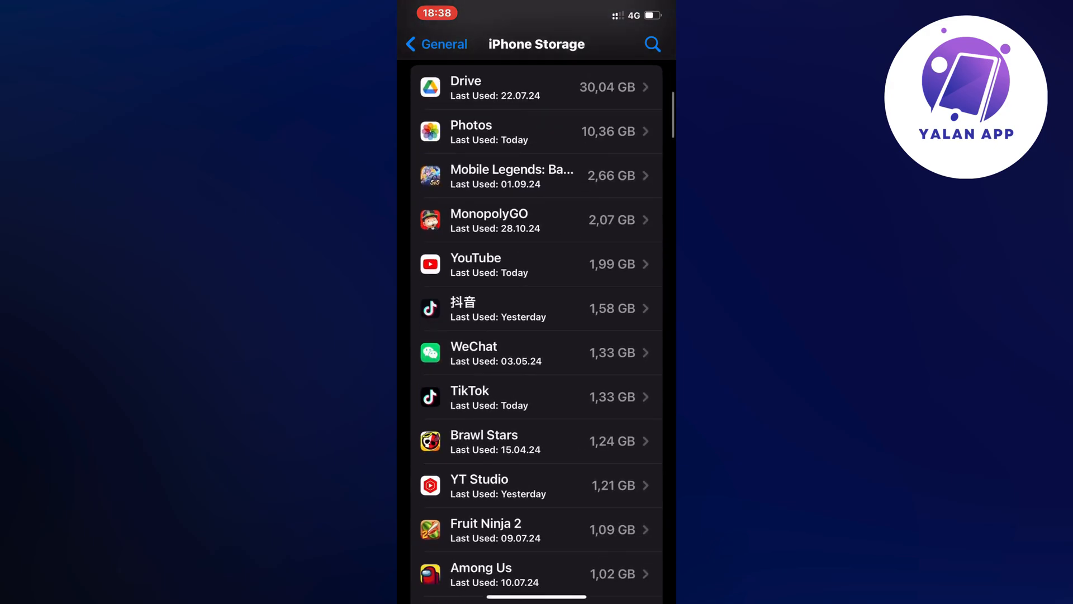
scroll(down, 3)
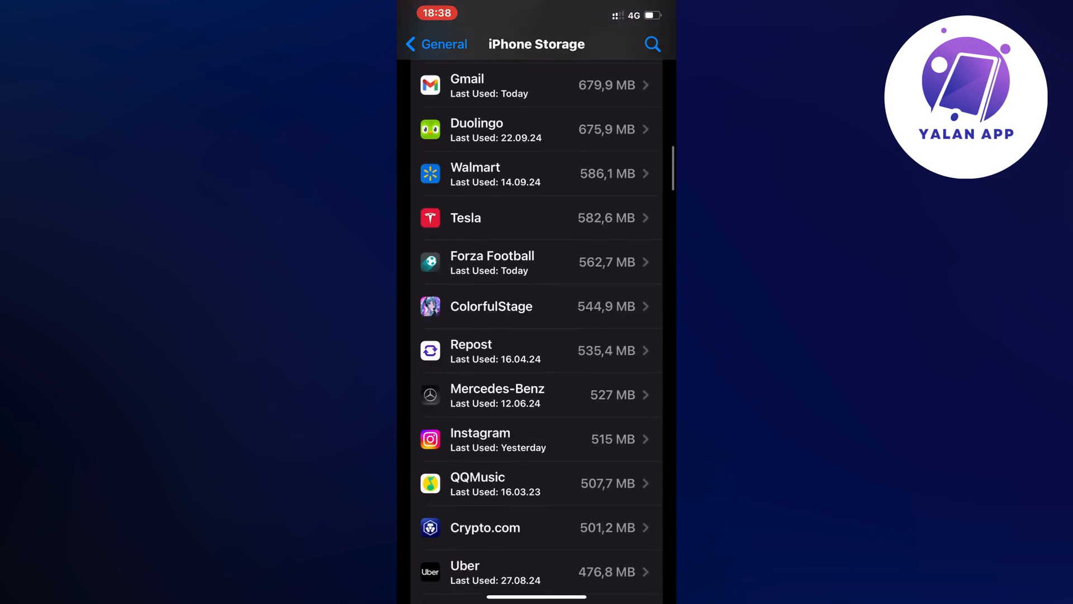
scroll(down, 3)
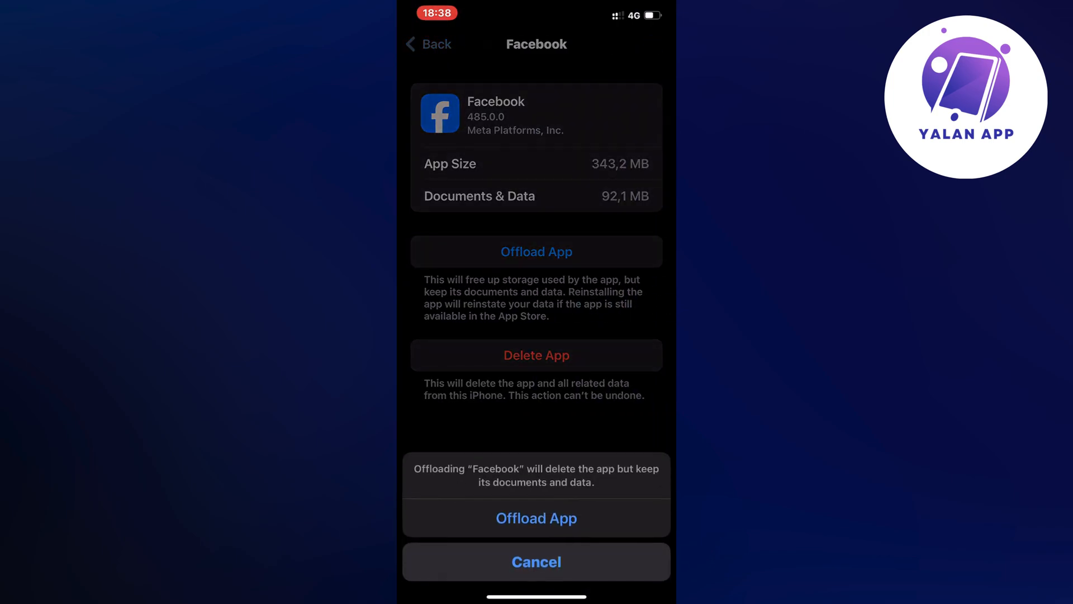
click(536, 517)
text(Fac)
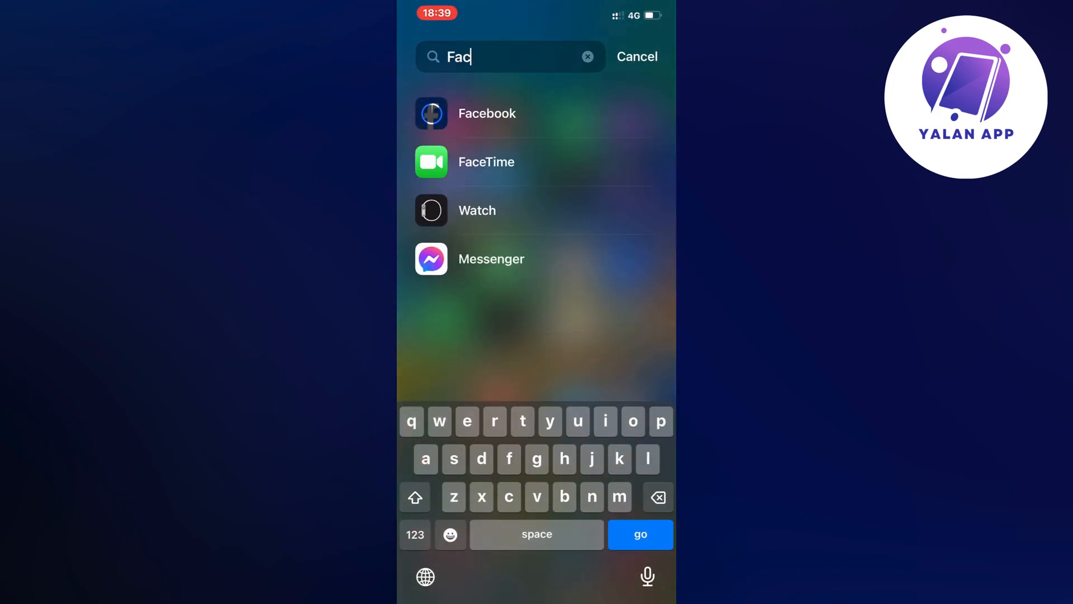
Search Spotlight for "Face" to find the reinstalling Facebook app
text(e)
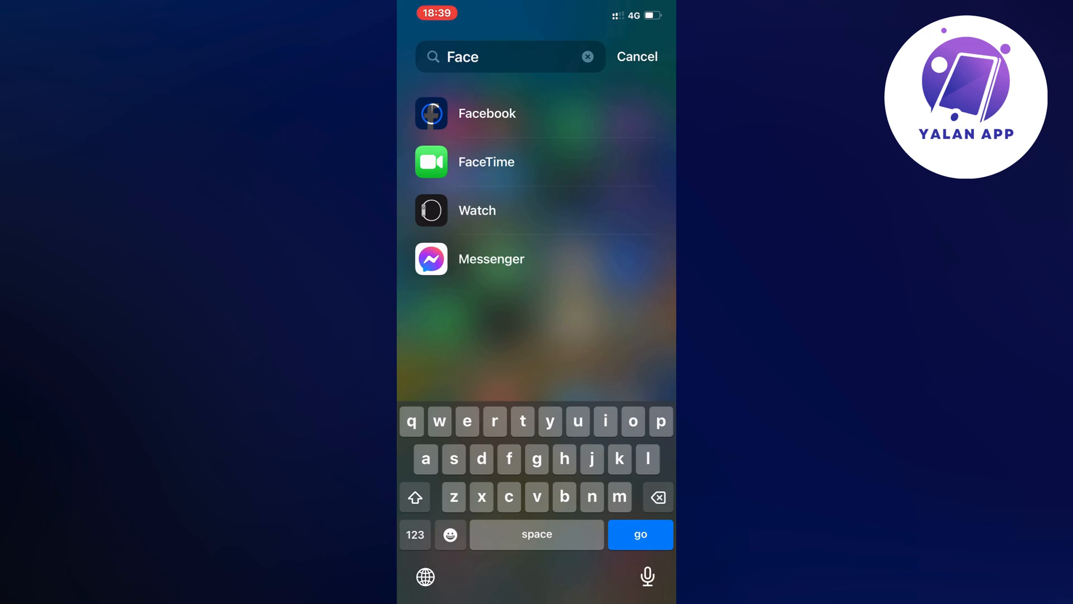